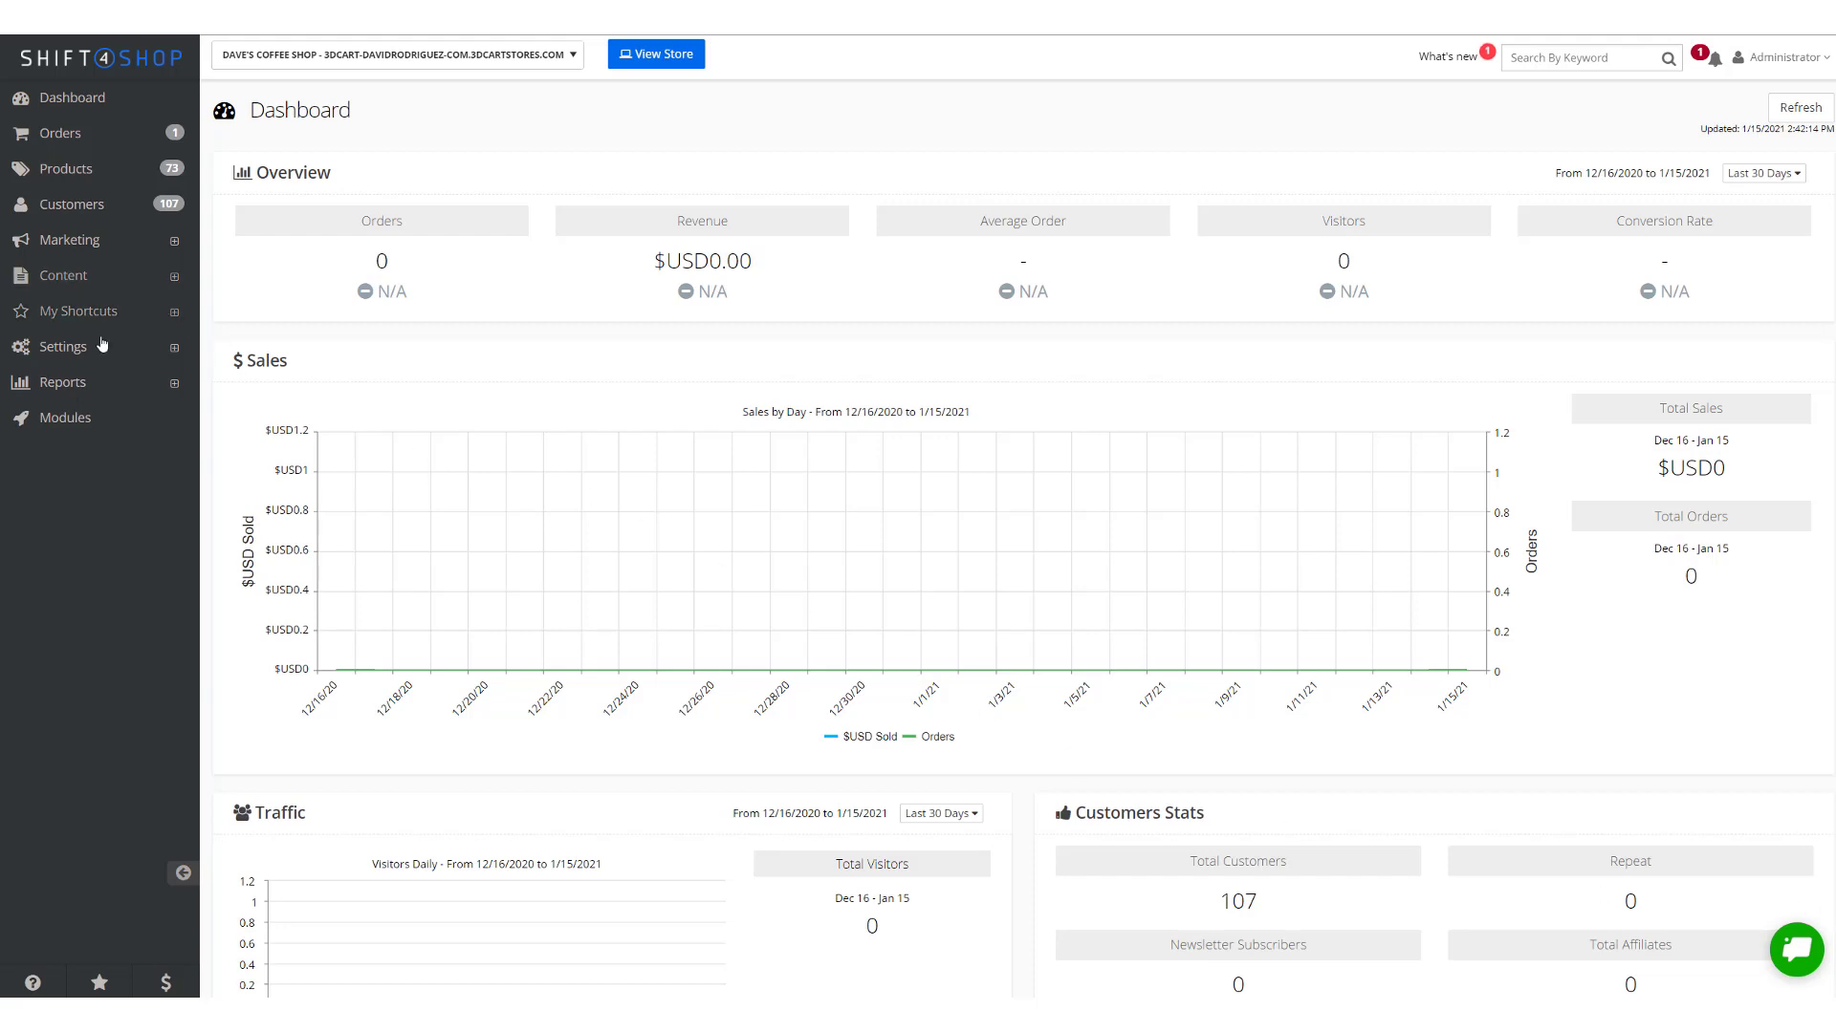
# Navigate to Store Settings via Settings > General in the sidebar
pyautogui.click(61, 346)
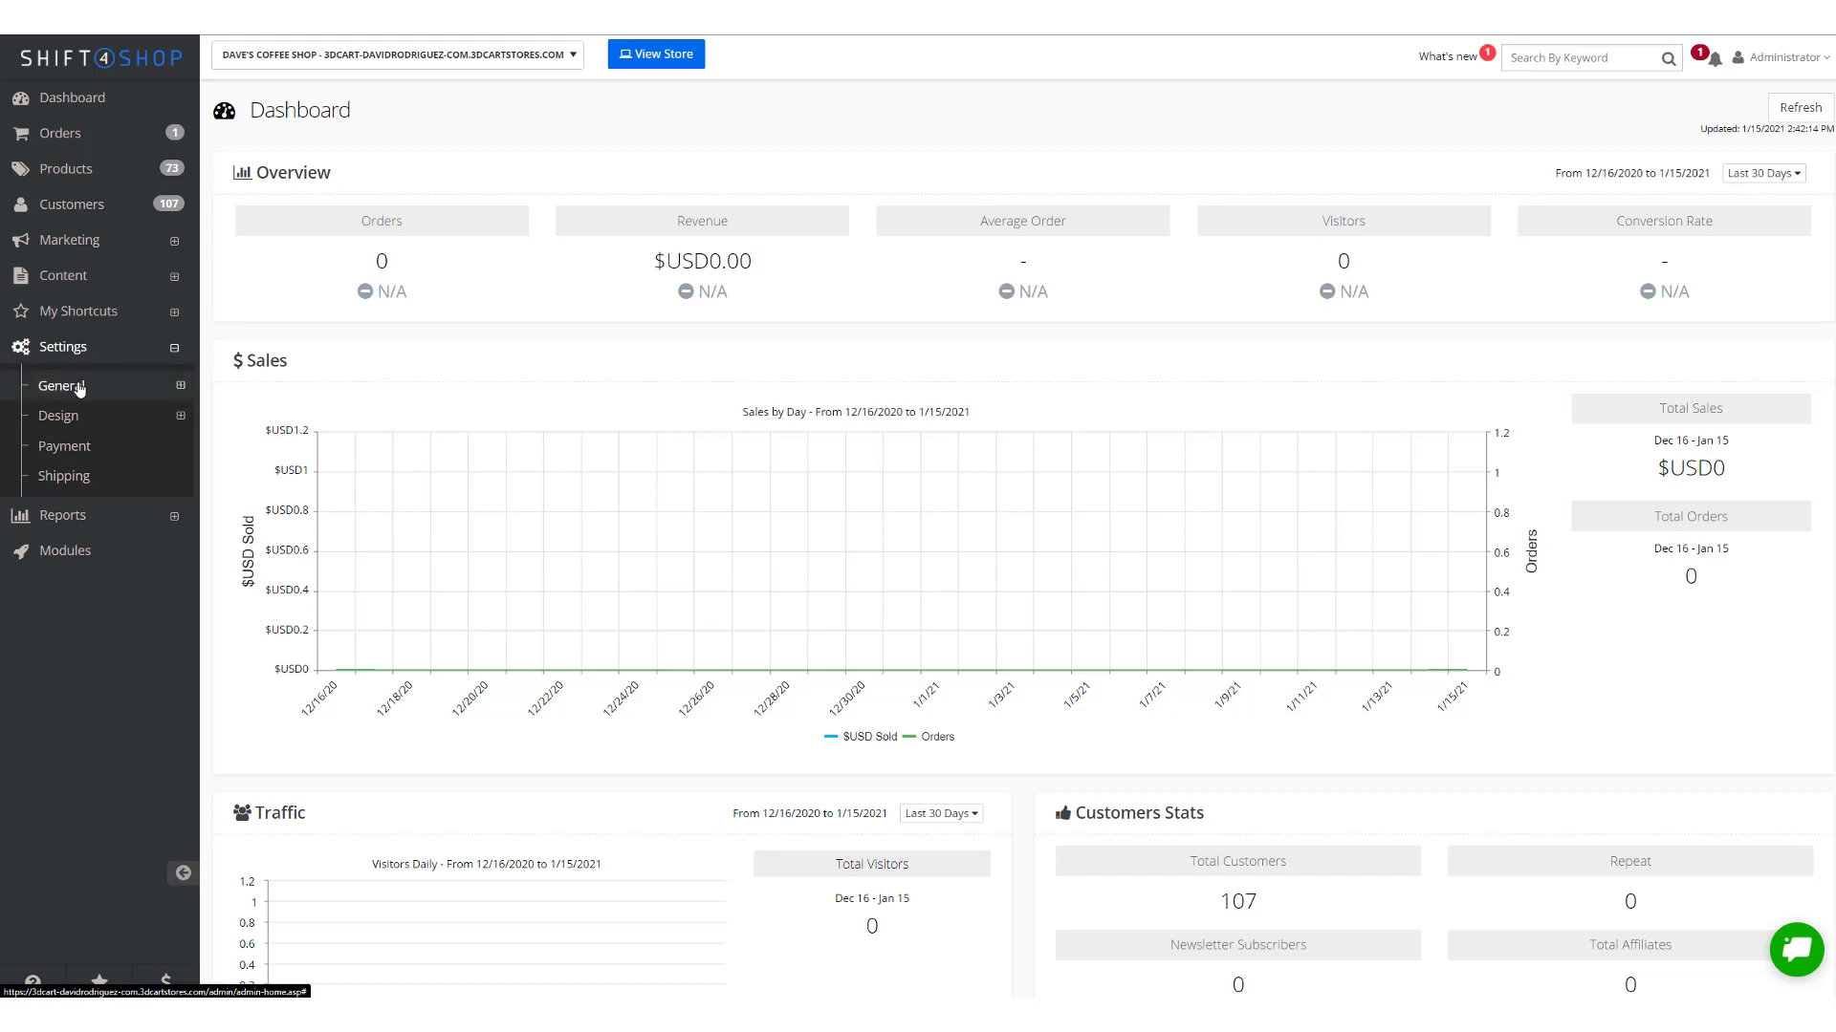
pyautogui.click(61, 386)
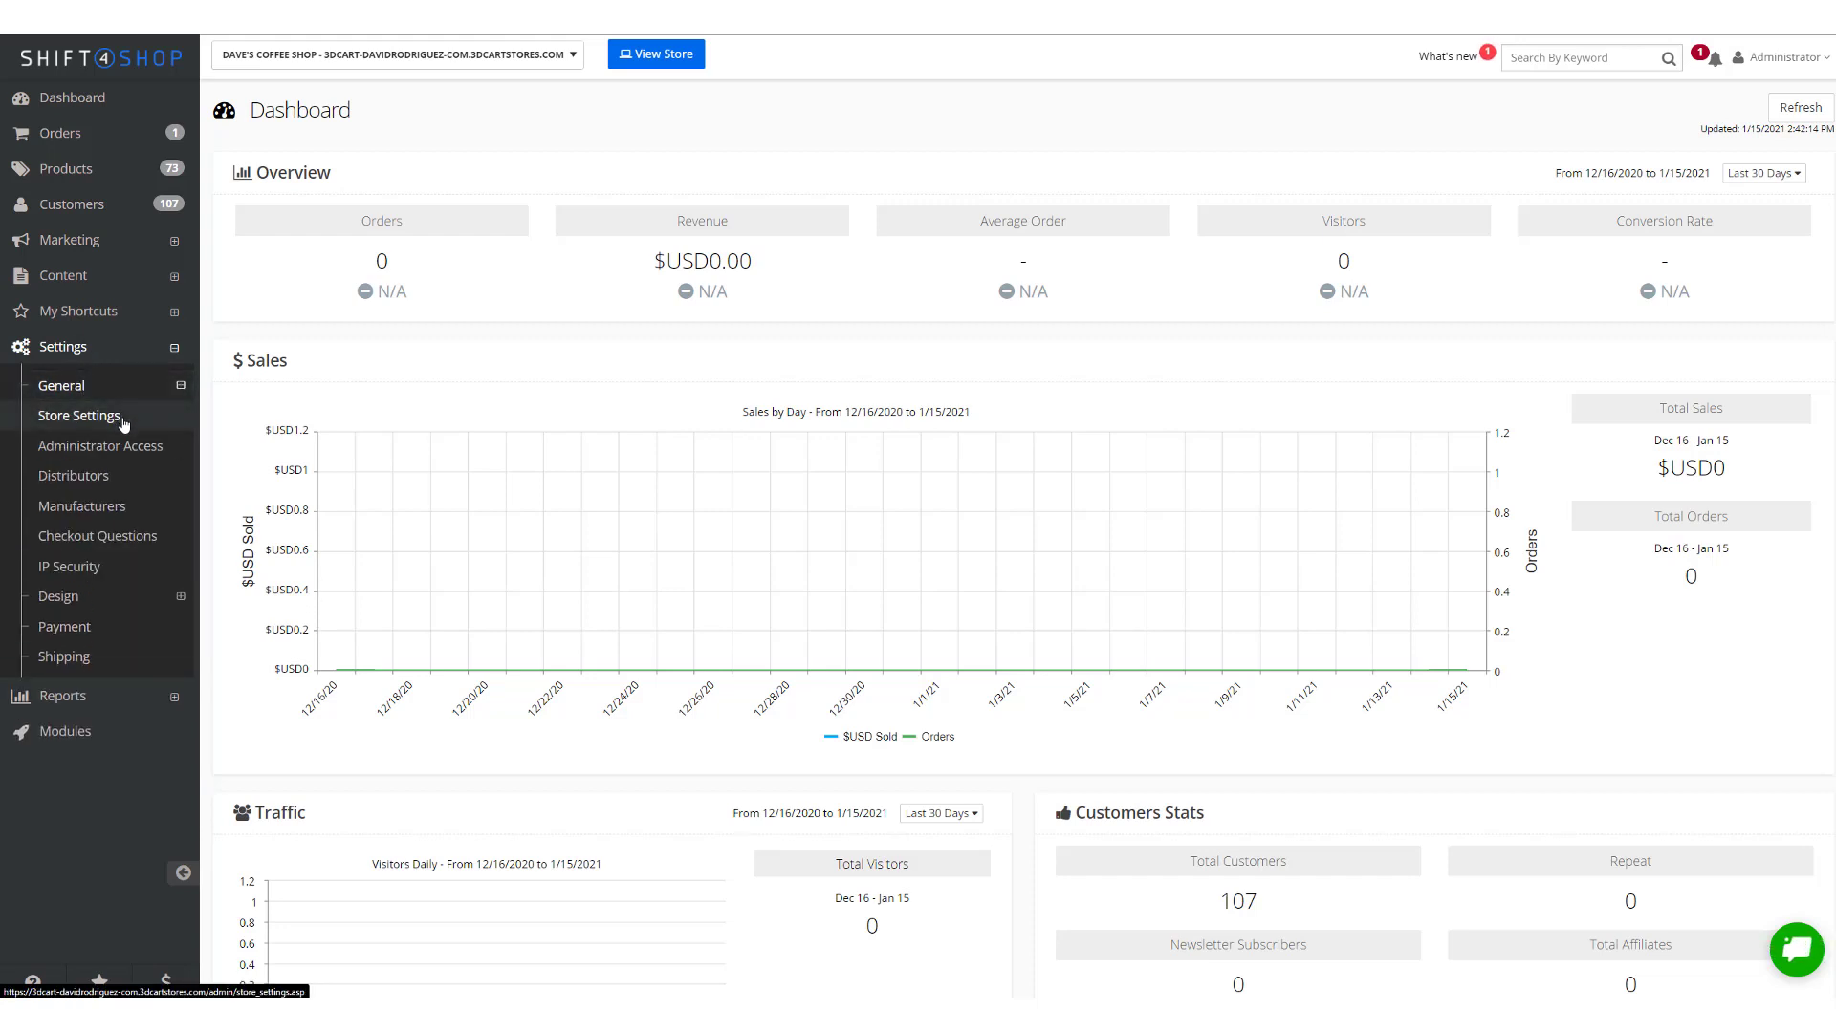
pyautogui.click(79, 415)
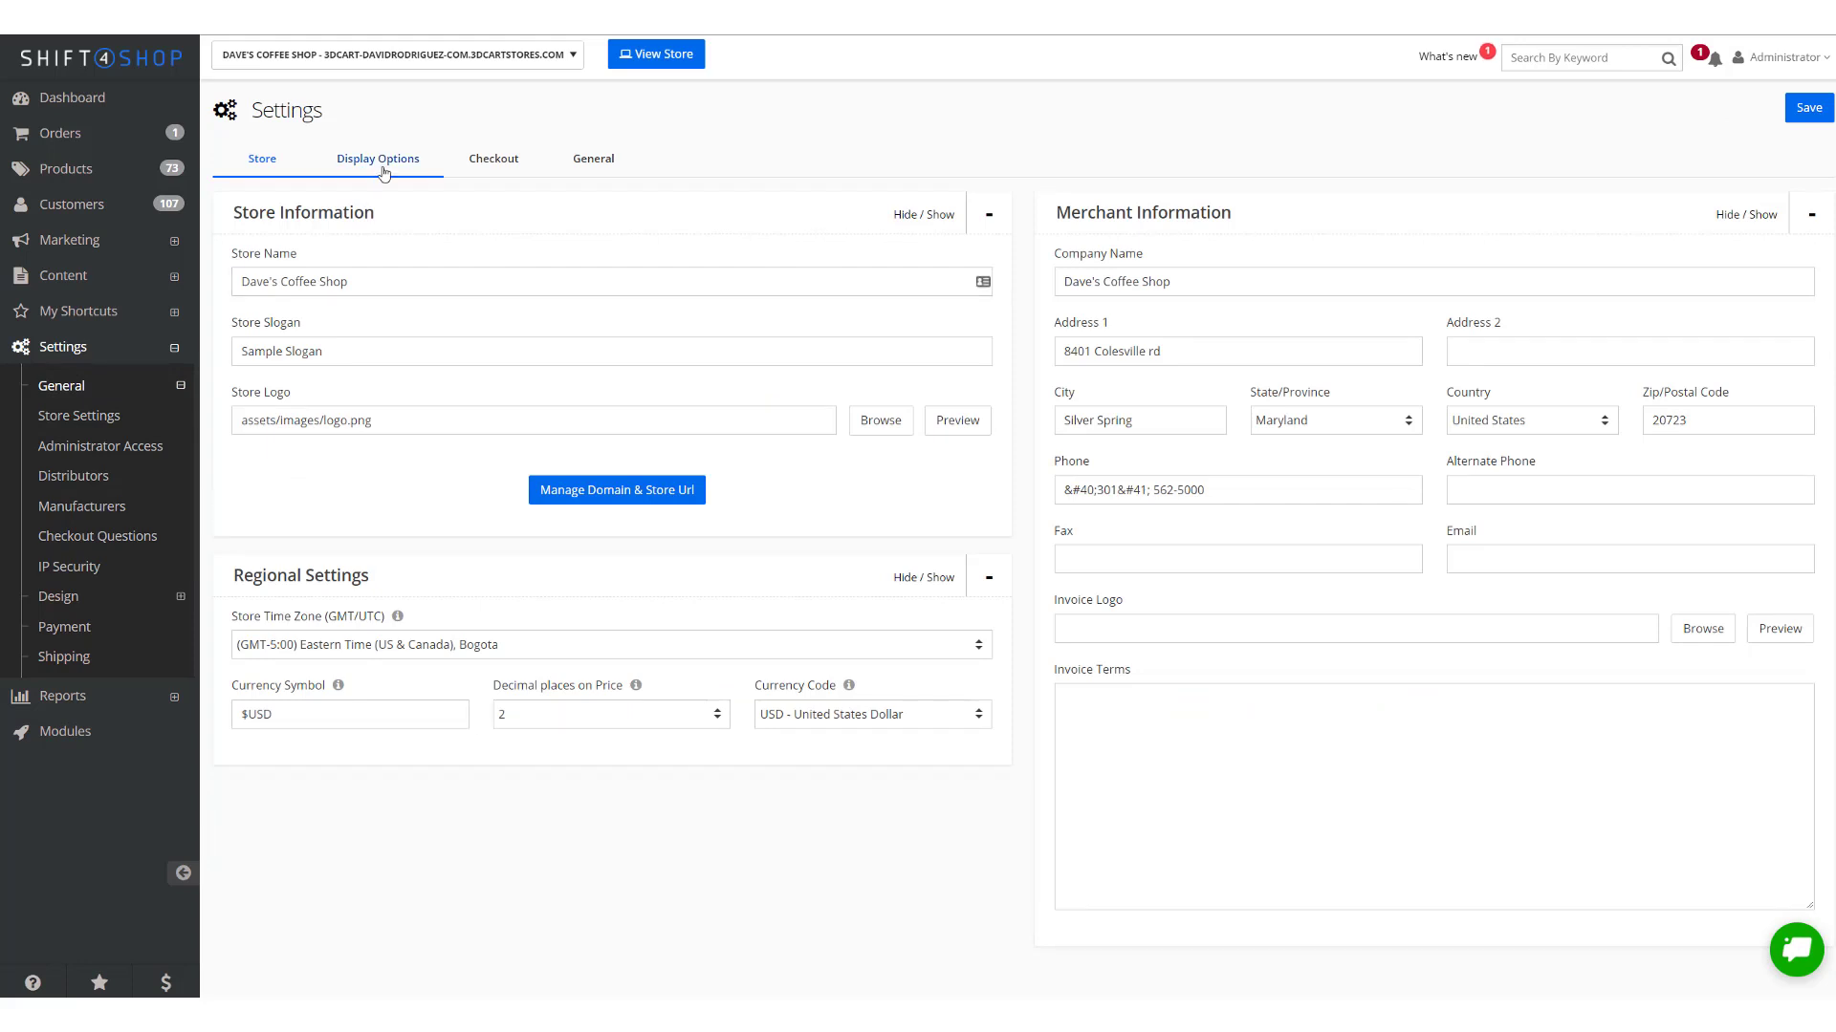
# Switch to the Display Options settings for the storefront
pyautogui.click(379, 159)
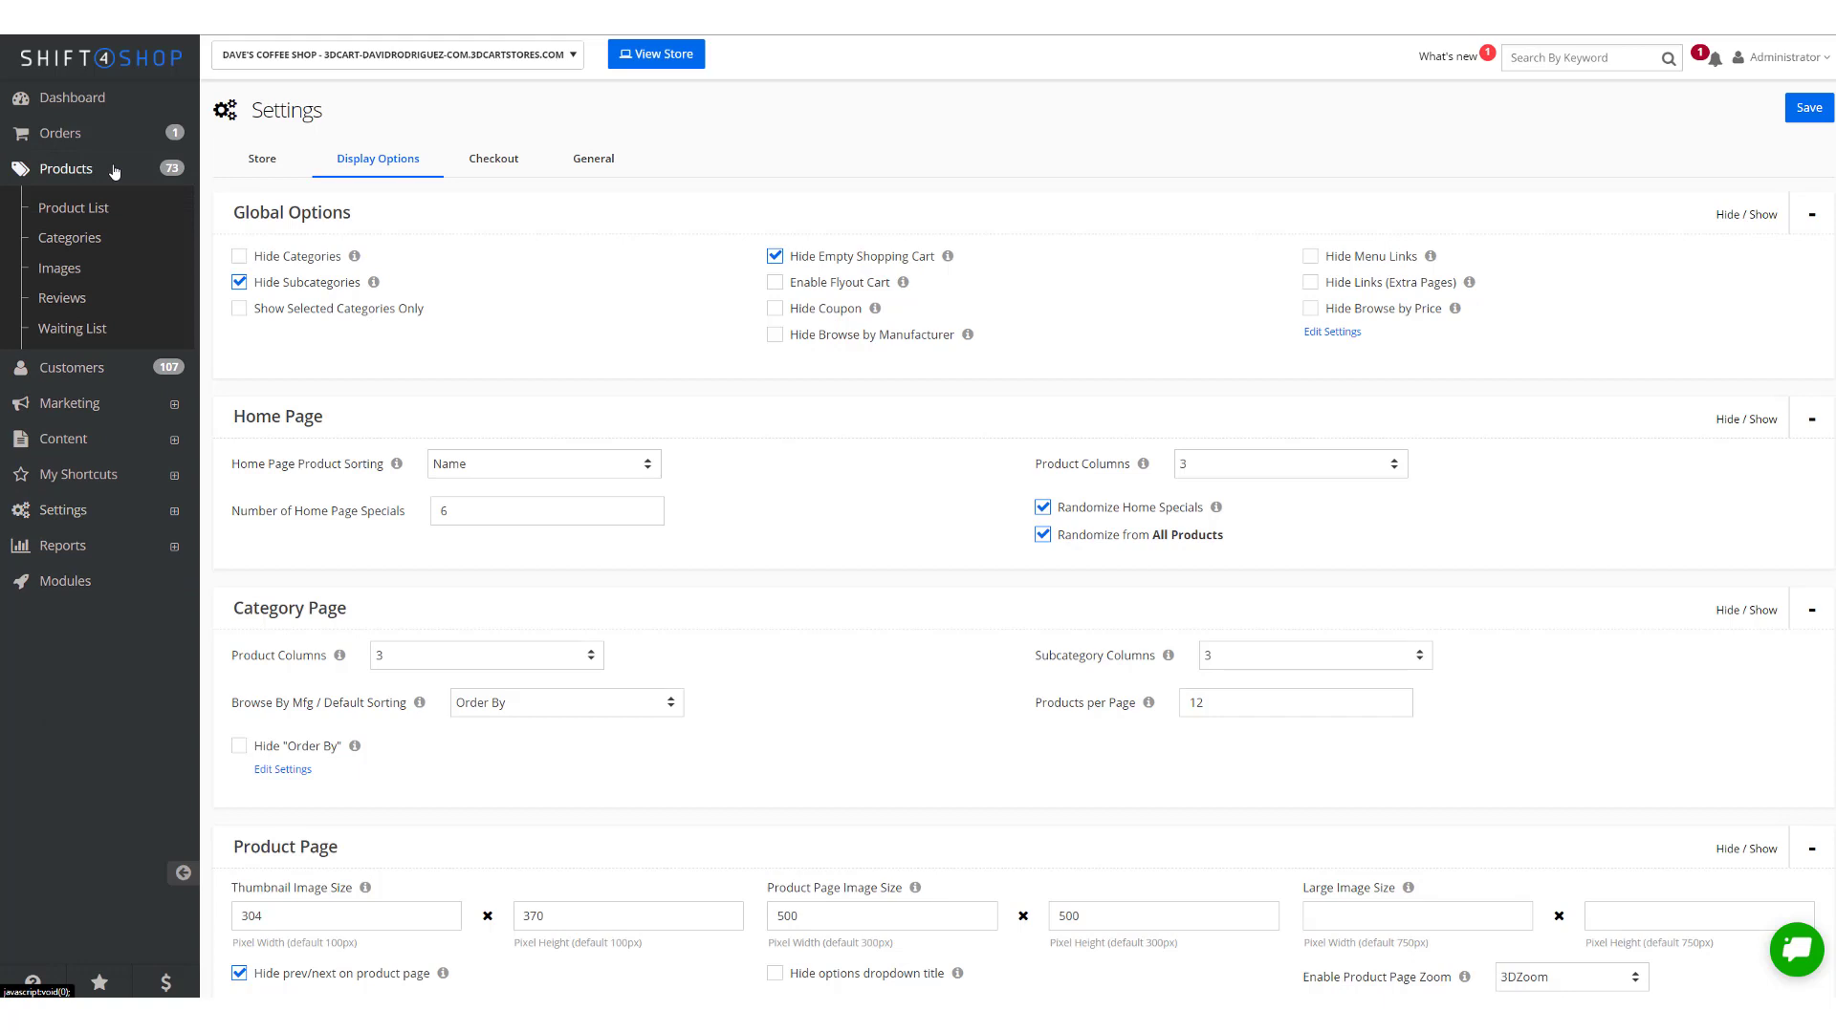
# Show the Product List and select the Men's Jersey Short Sleeve Ringer Tee
pyautogui.click(75, 208)
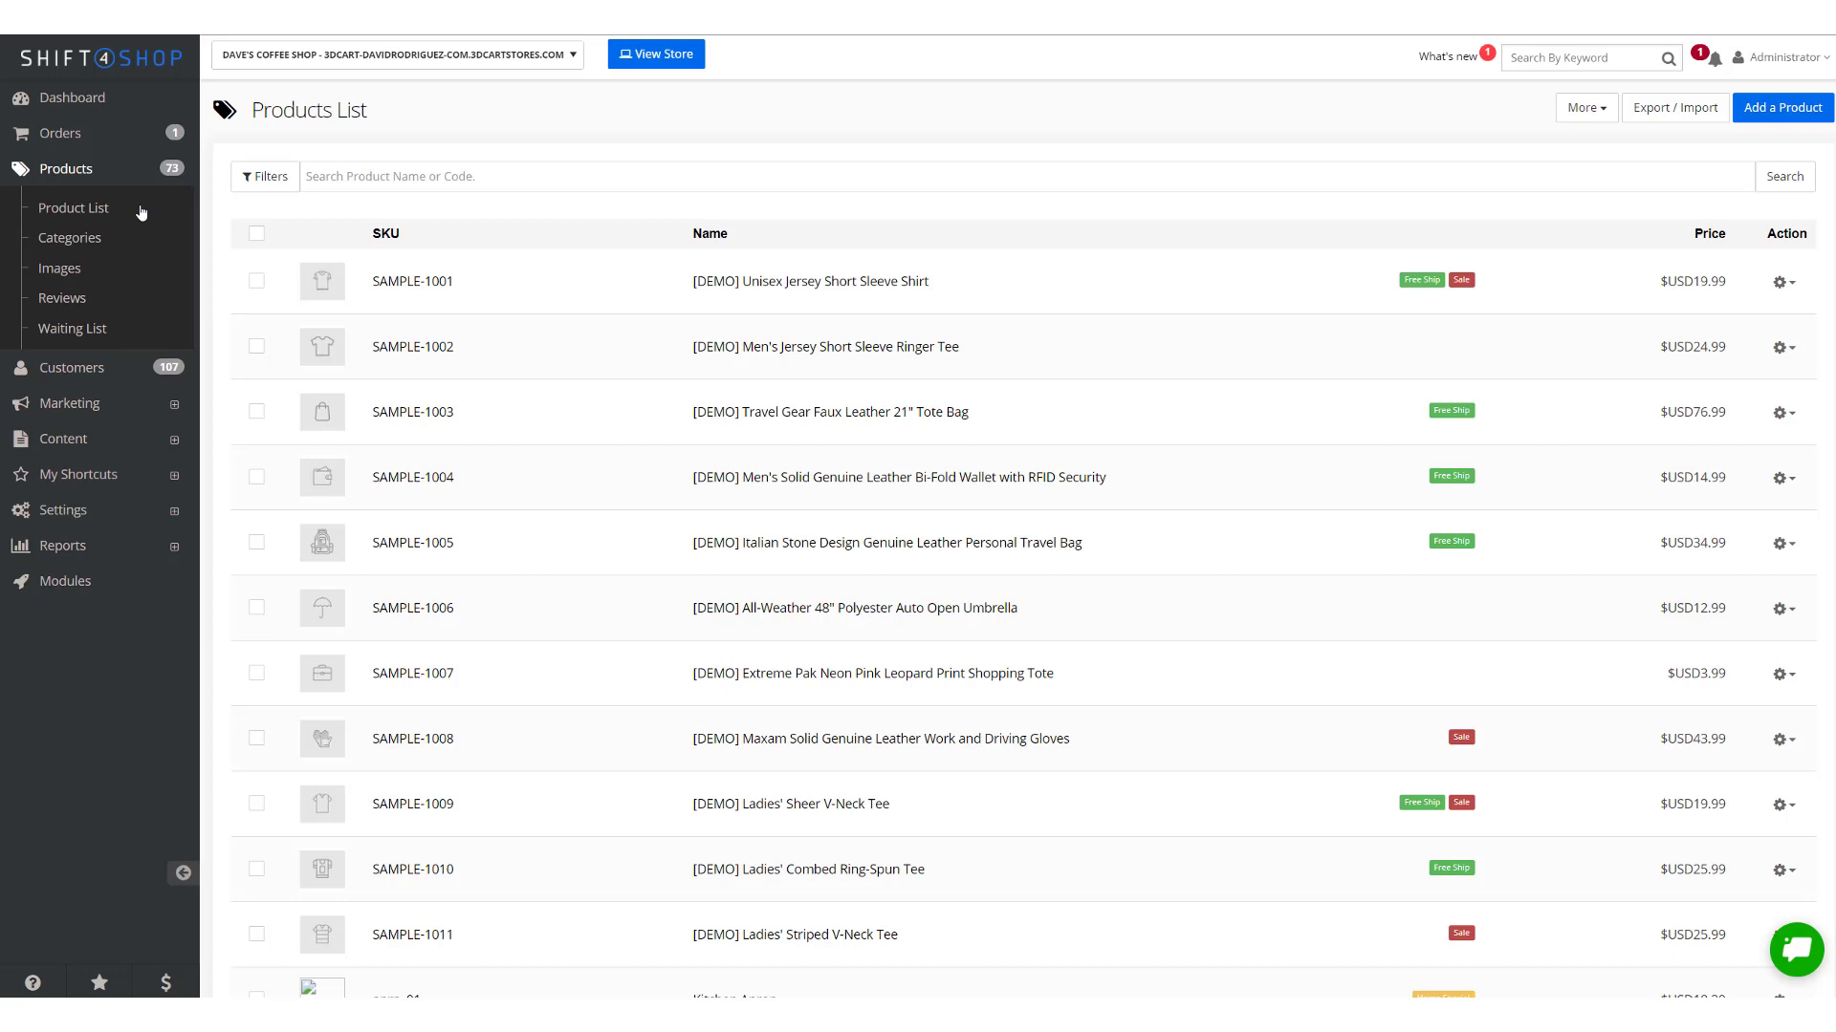
pyautogui.click(826, 346)
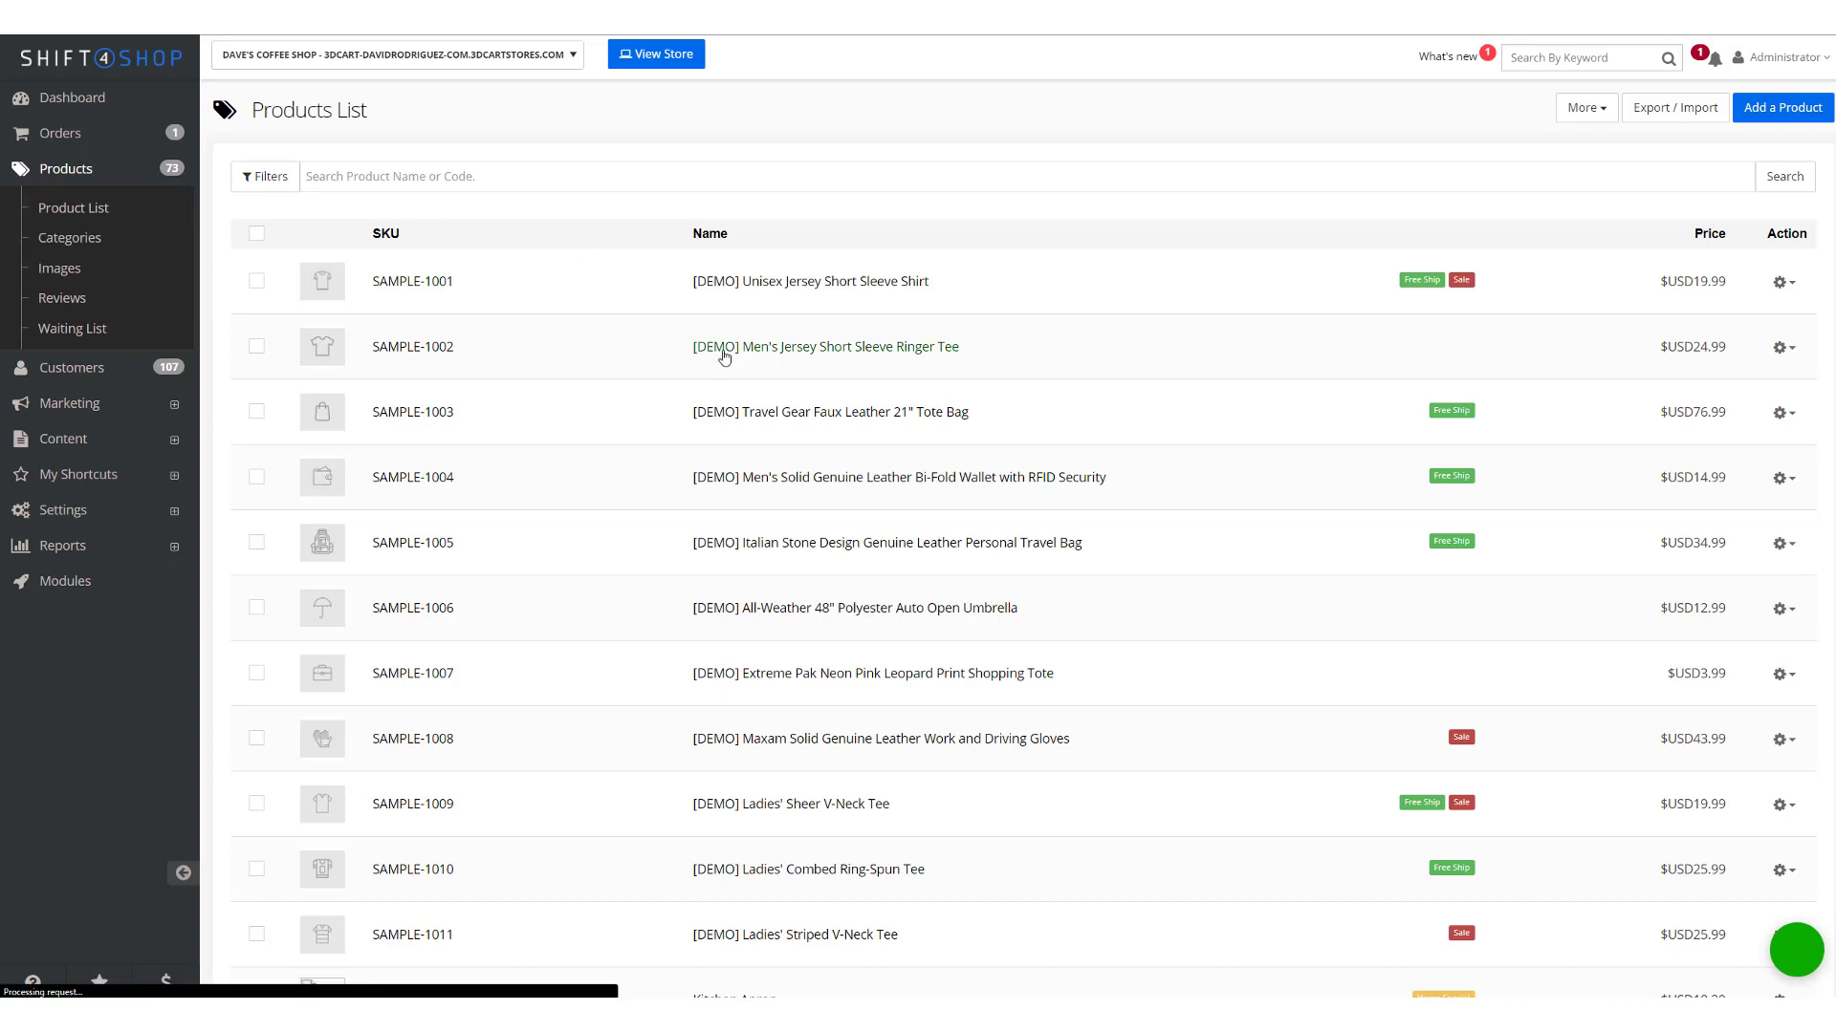
# Mark the [DEMO] Men's Jersey Short Sleeve Ringer Tee as a Home Special, then go to Modules
pyautogui.click(832, 346)
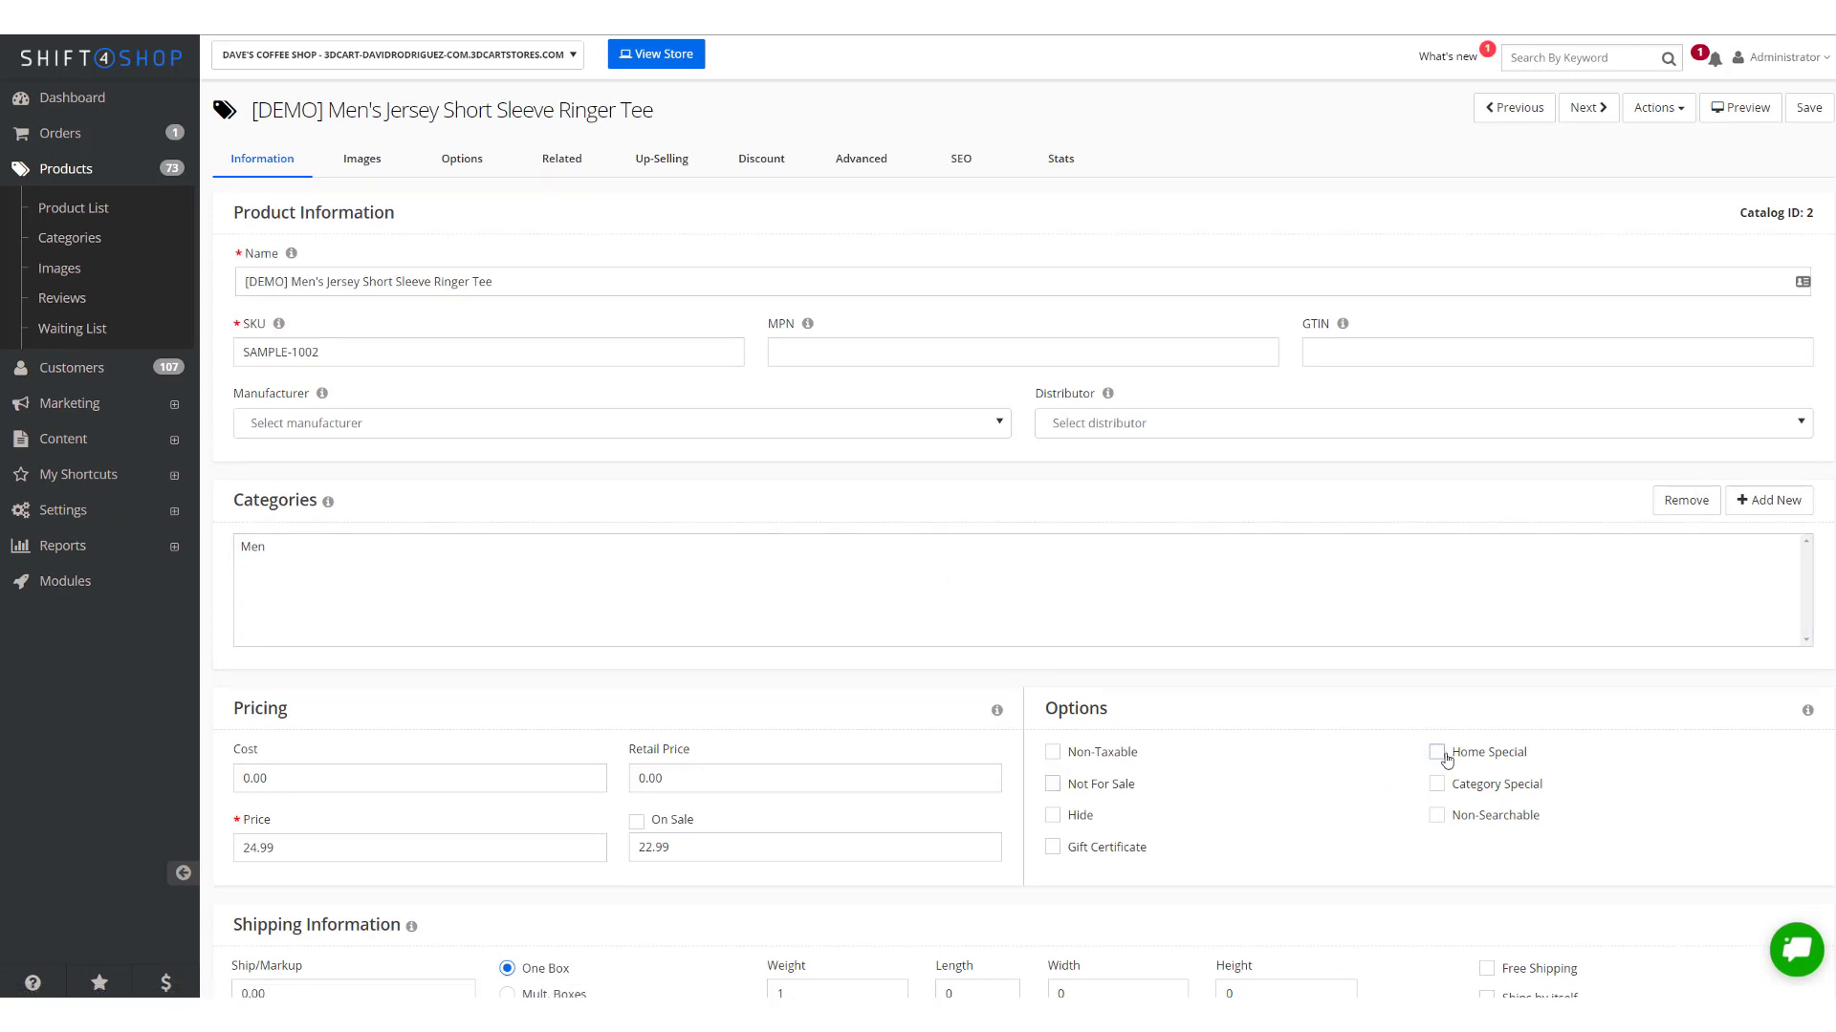
pyautogui.click(1436, 751)
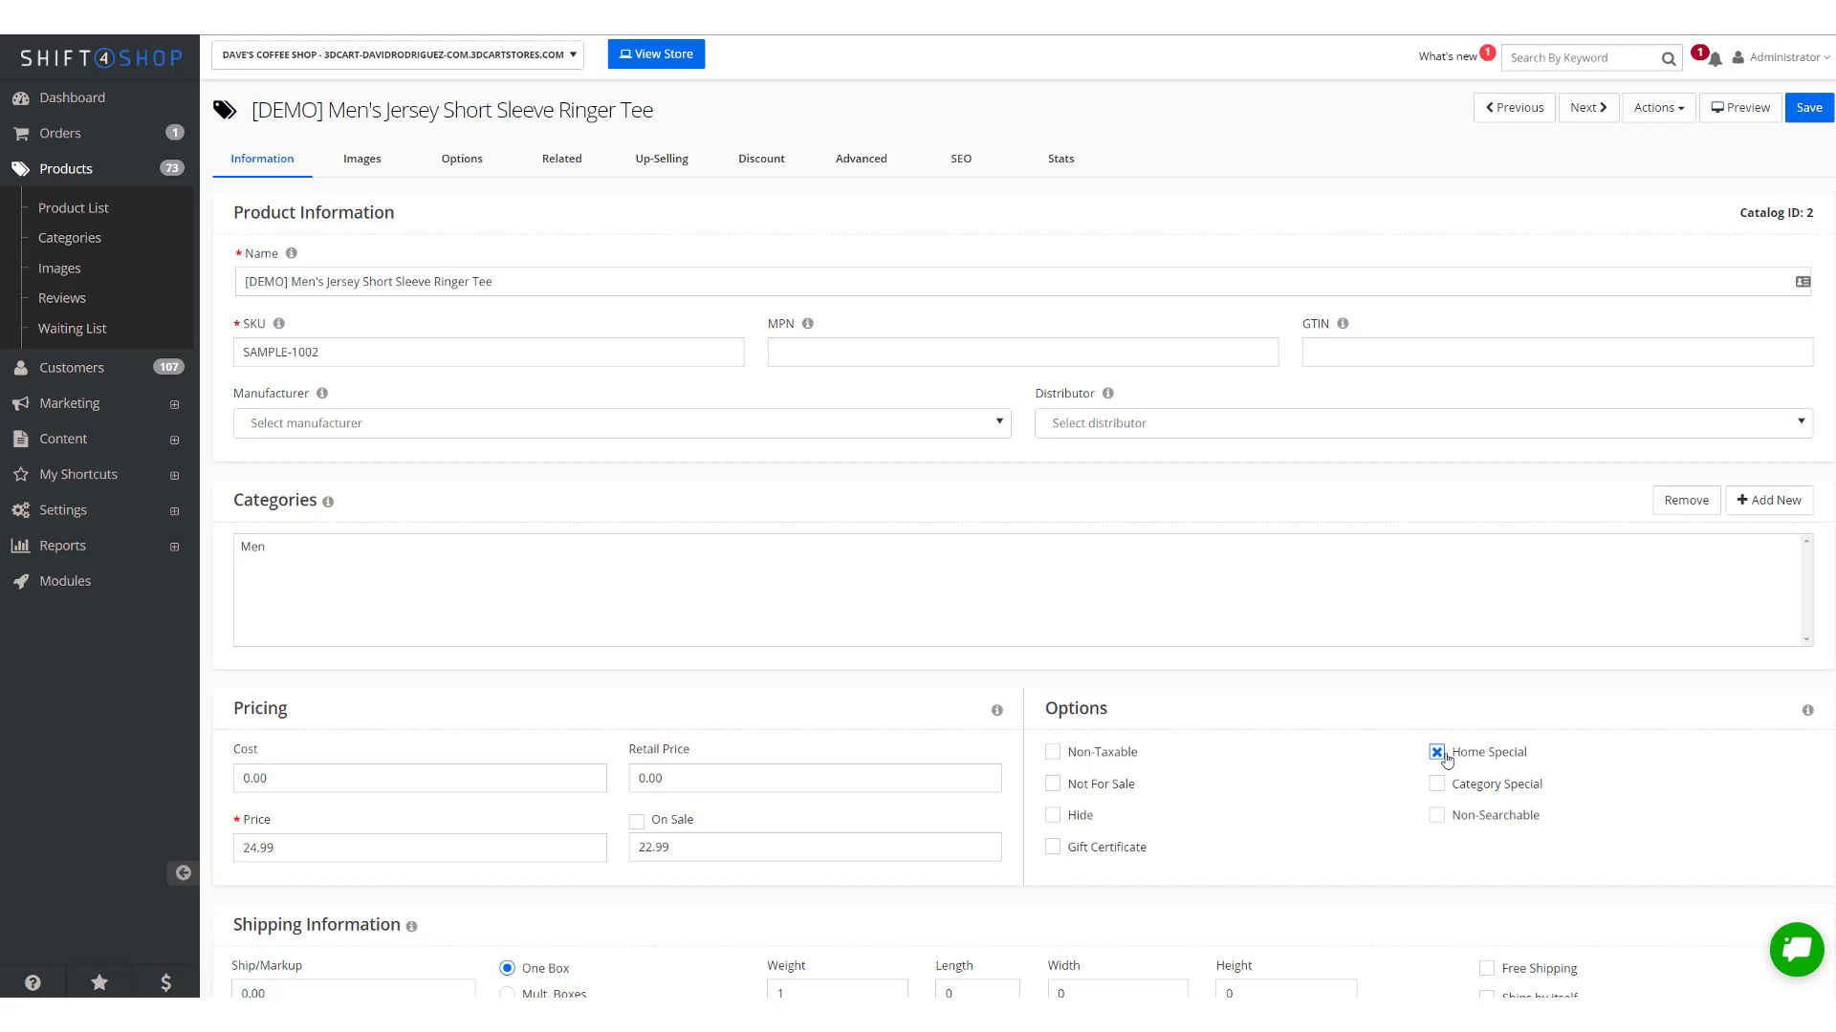
pyautogui.click(1435, 751)
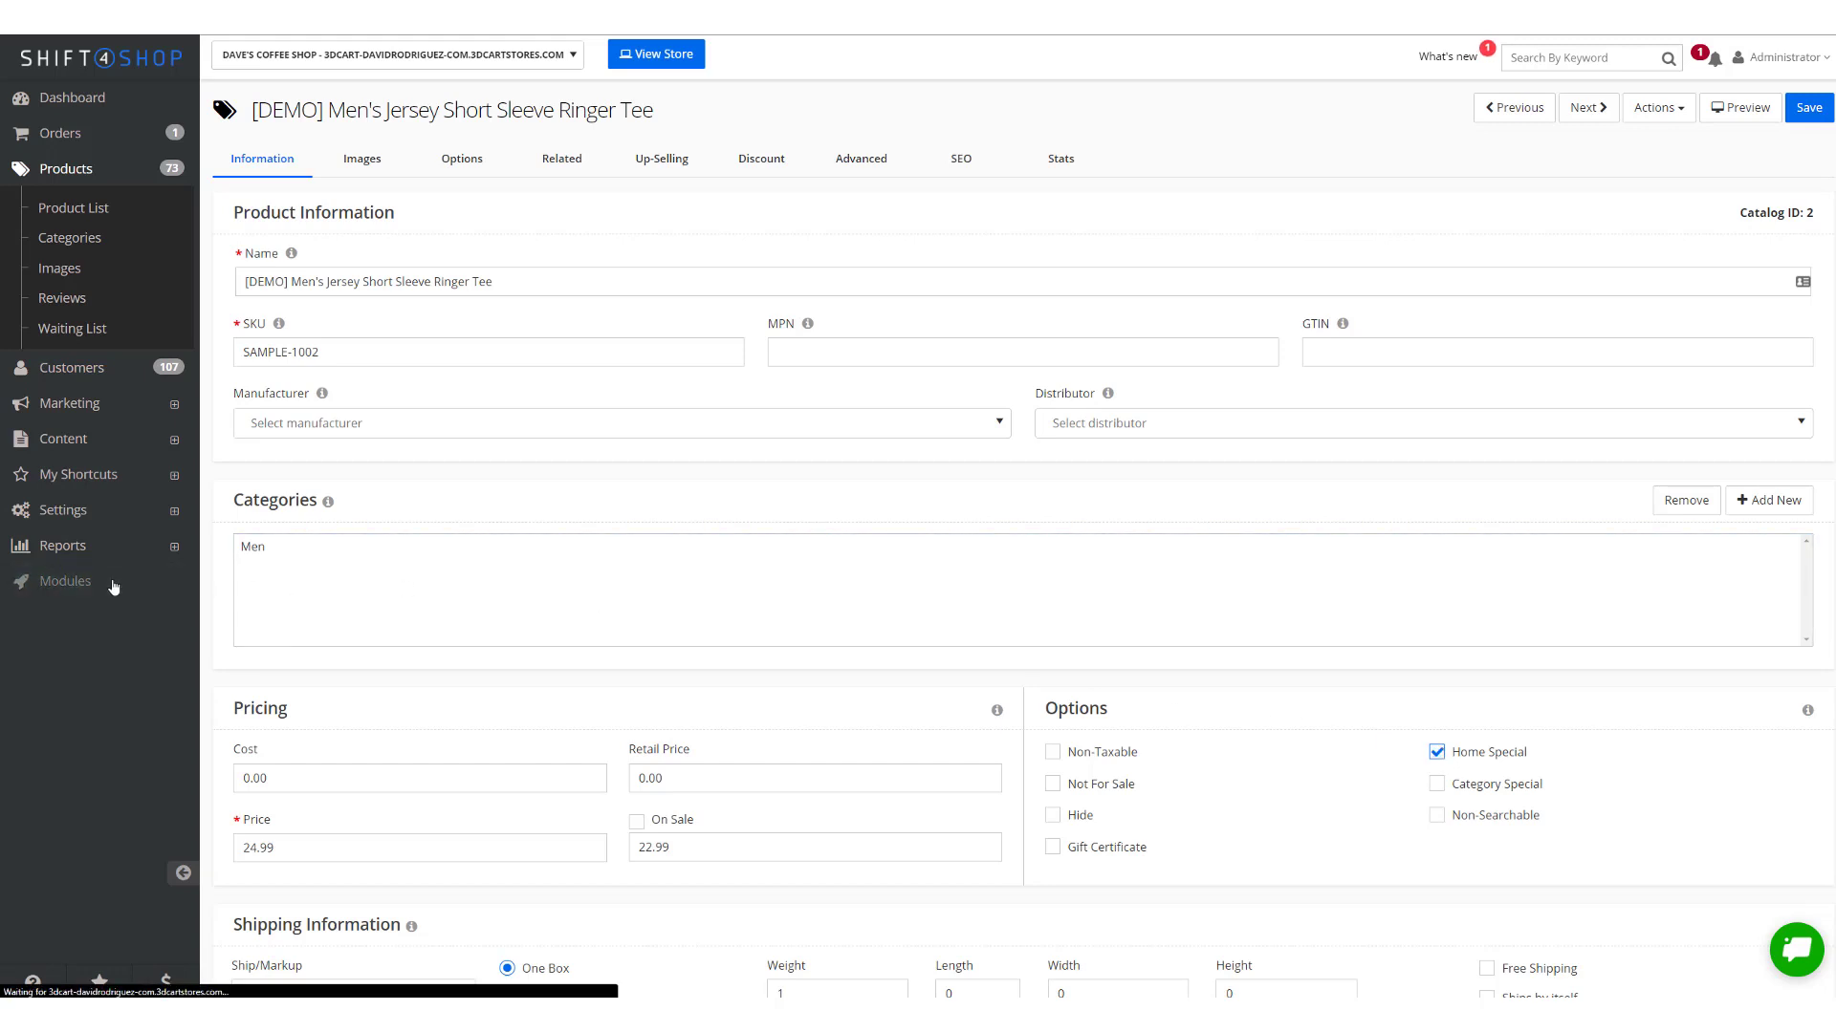
# Filter the modules list by searching 'hom' to show Home Specials and Homepage Carousel
pyautogui.click(65, 581)
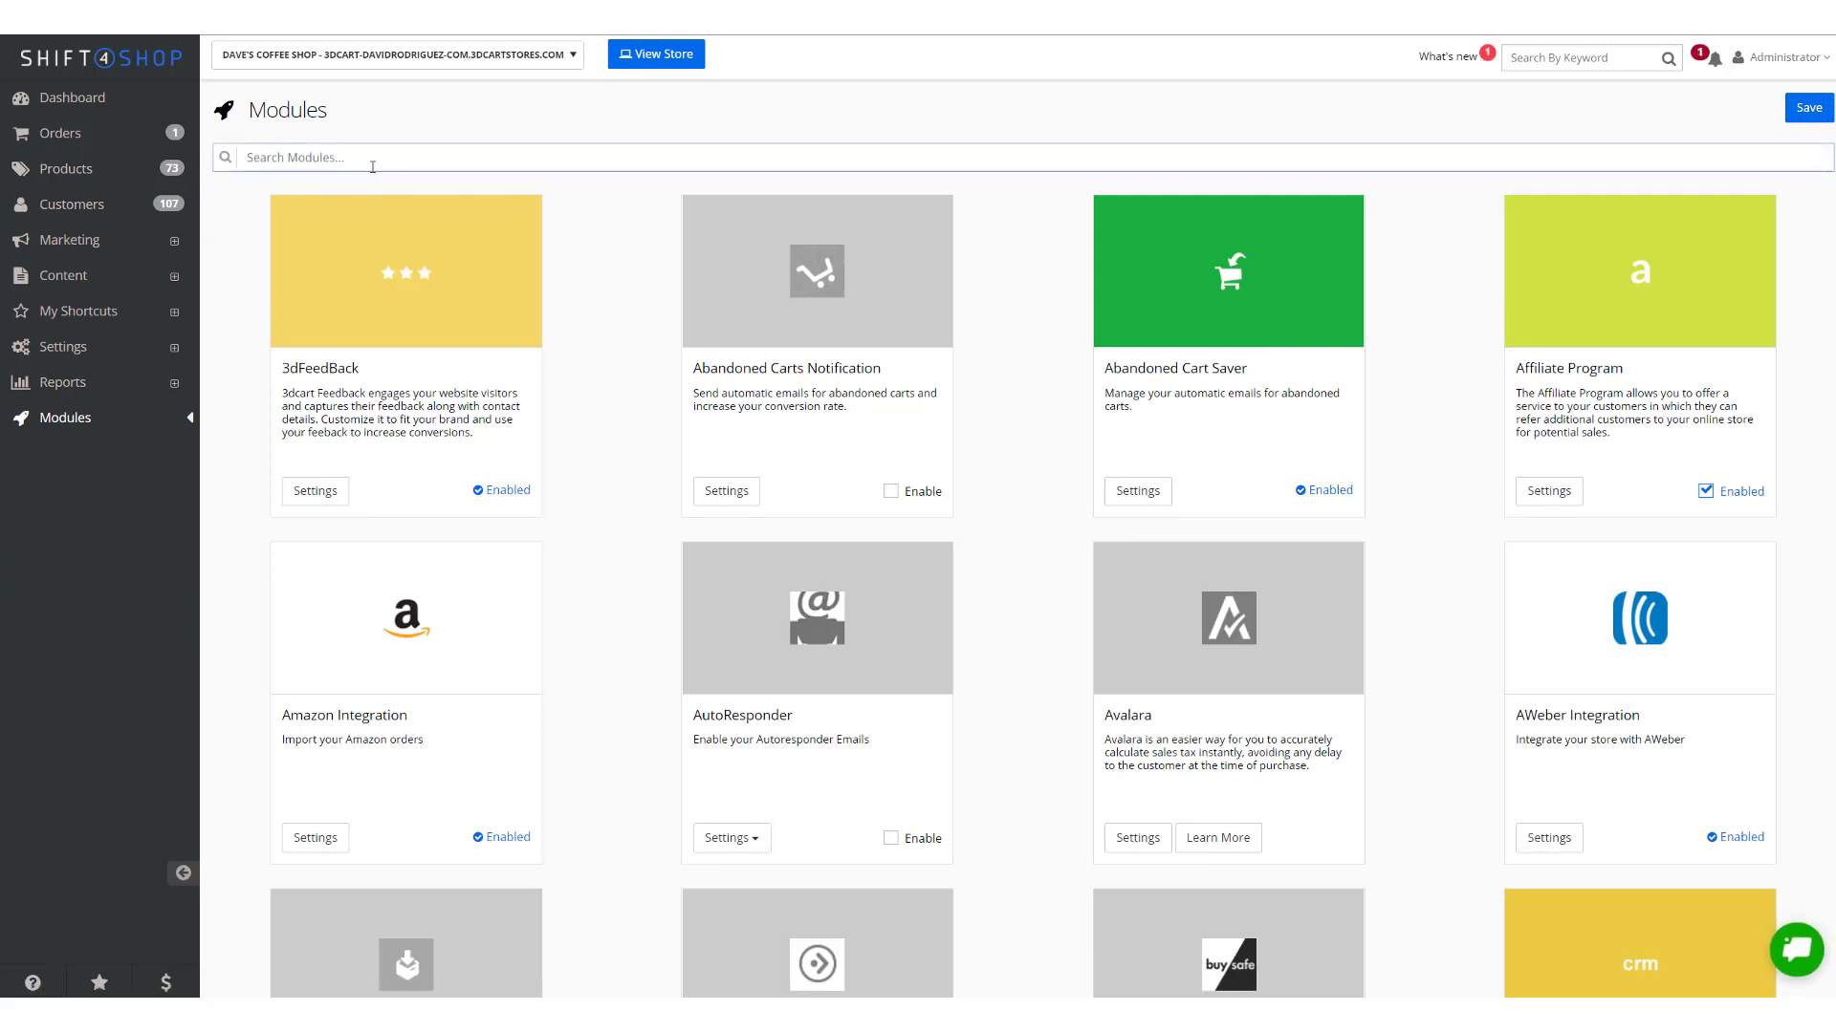
pyautogui.write('home')
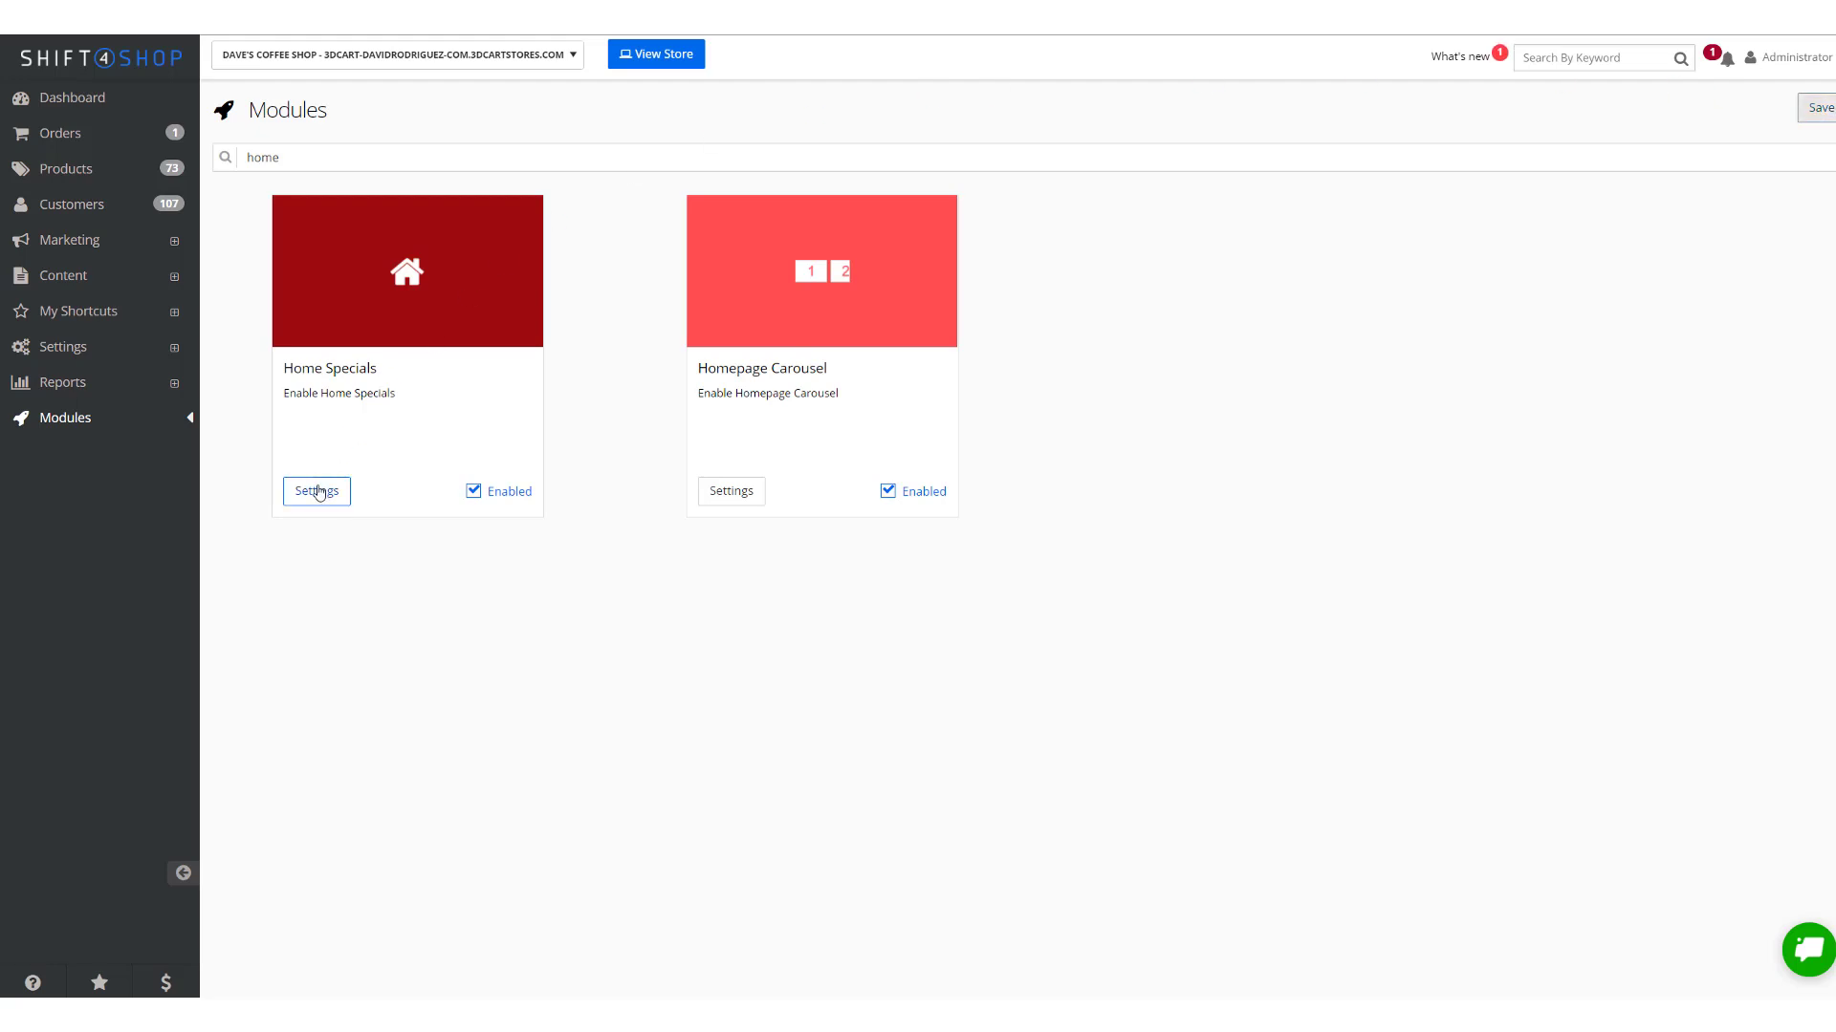
# In Home Specials module settings, turn off Randomize from All Products
pyautogui.click(315, 491)
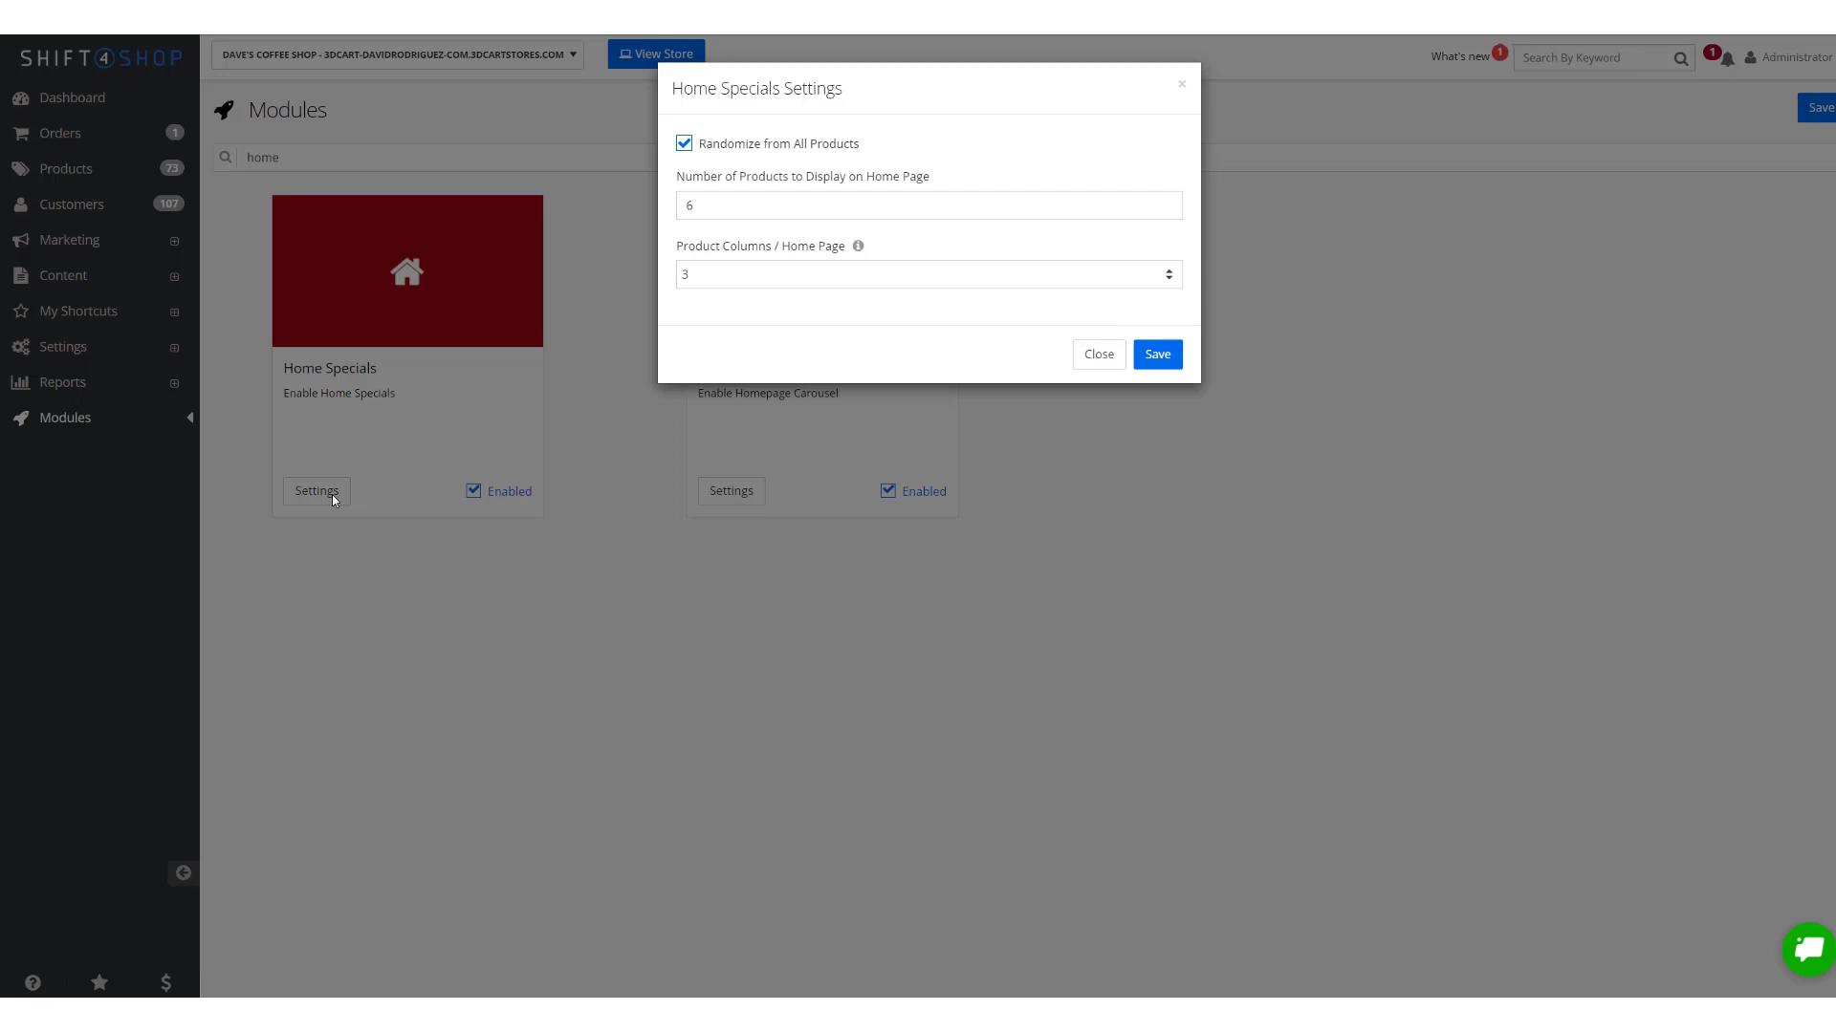
pyautogui.click(684, 144)
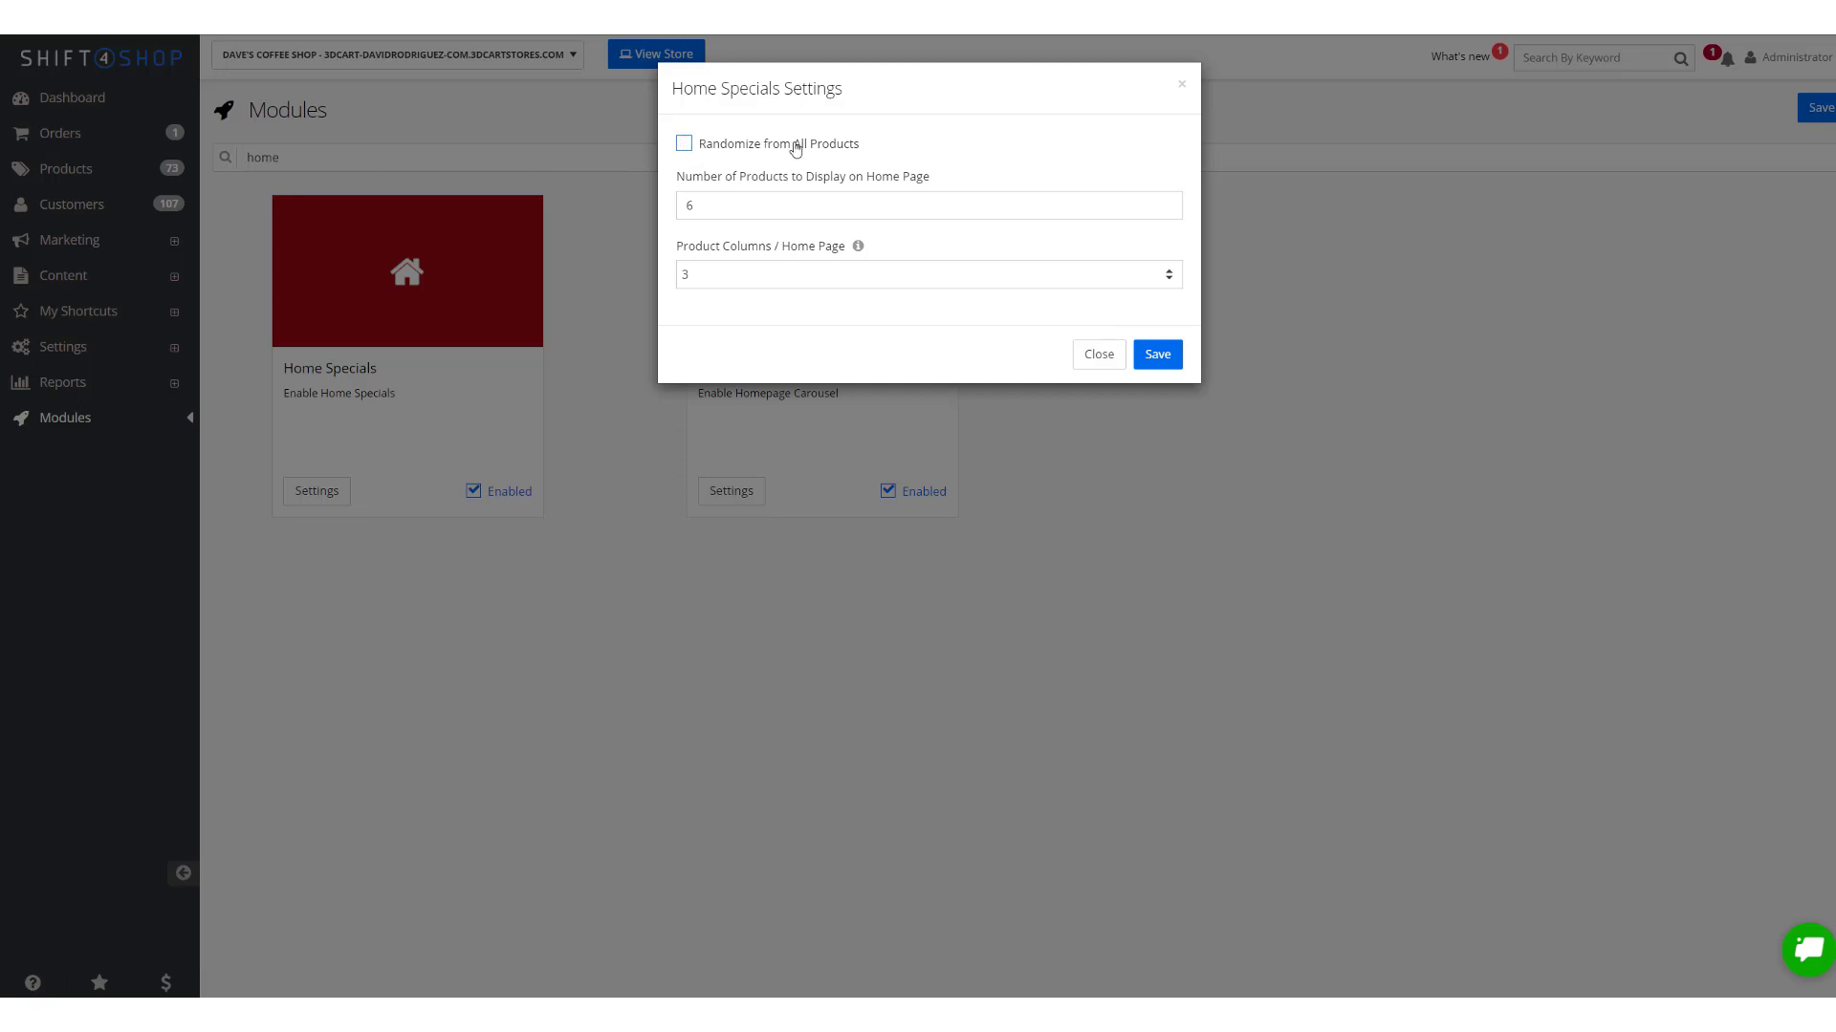
pyautogui.moveTo(979, 157)
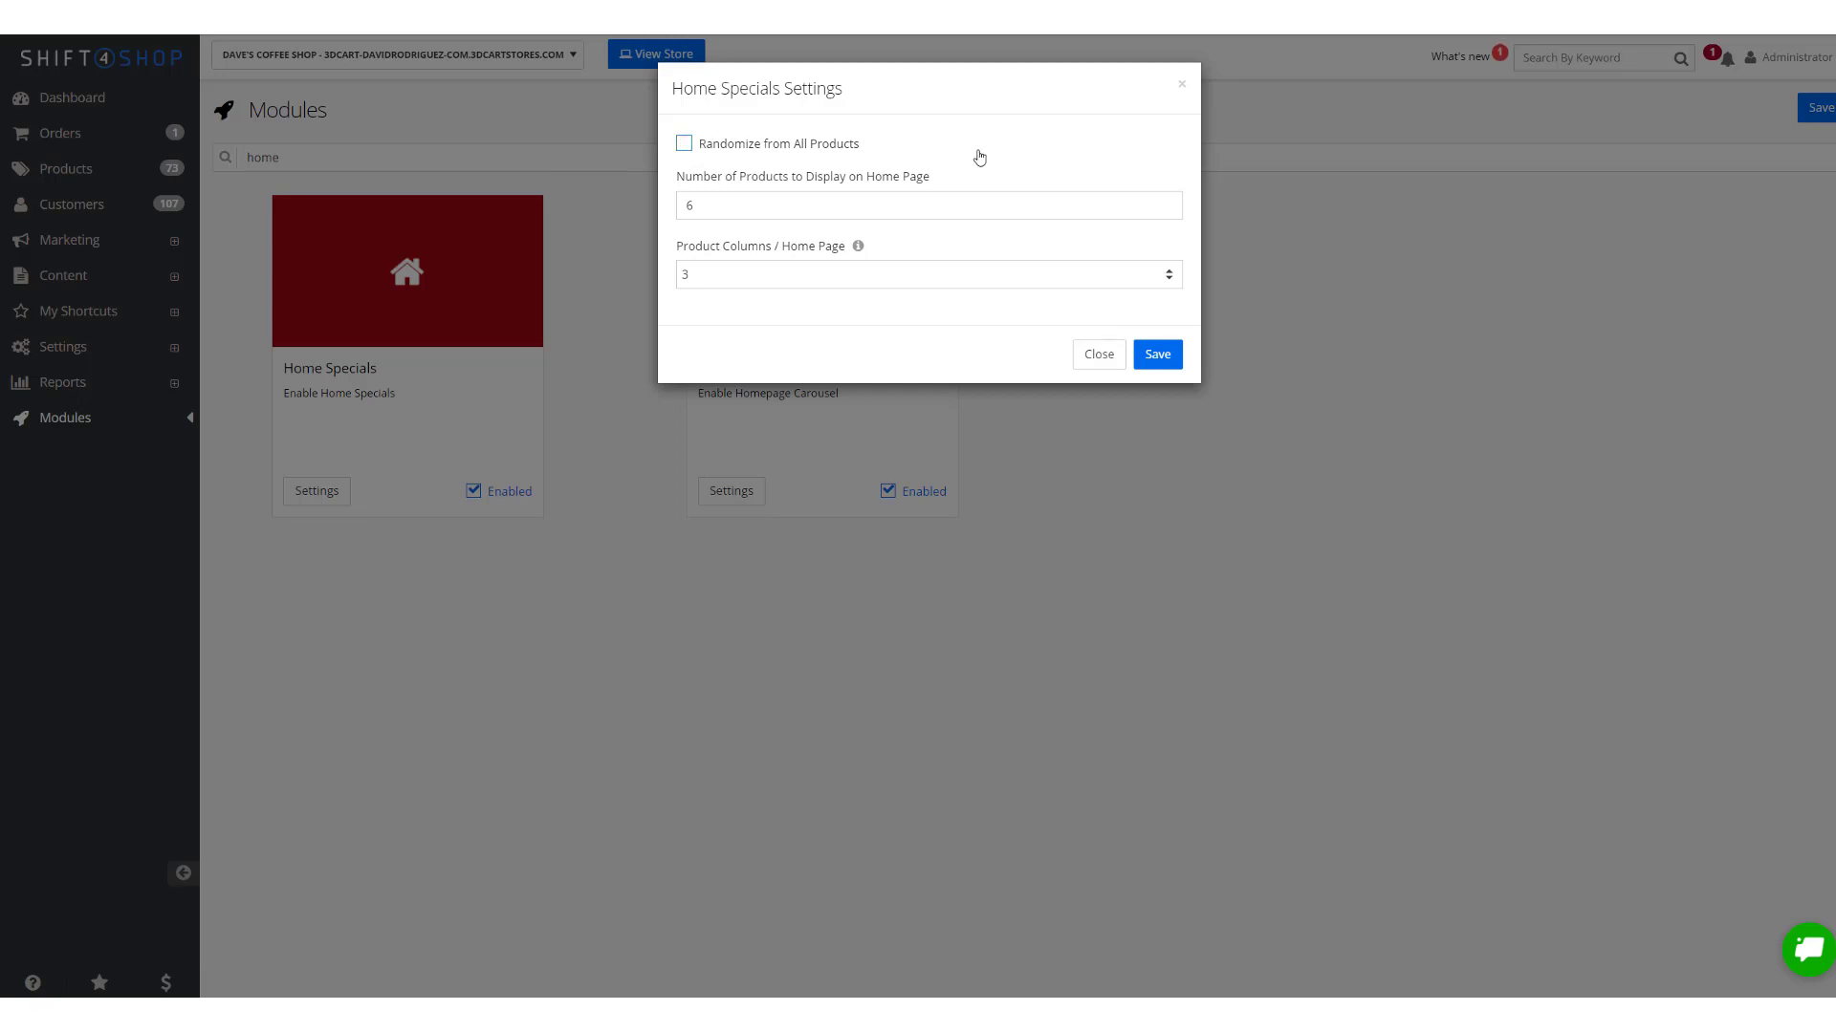